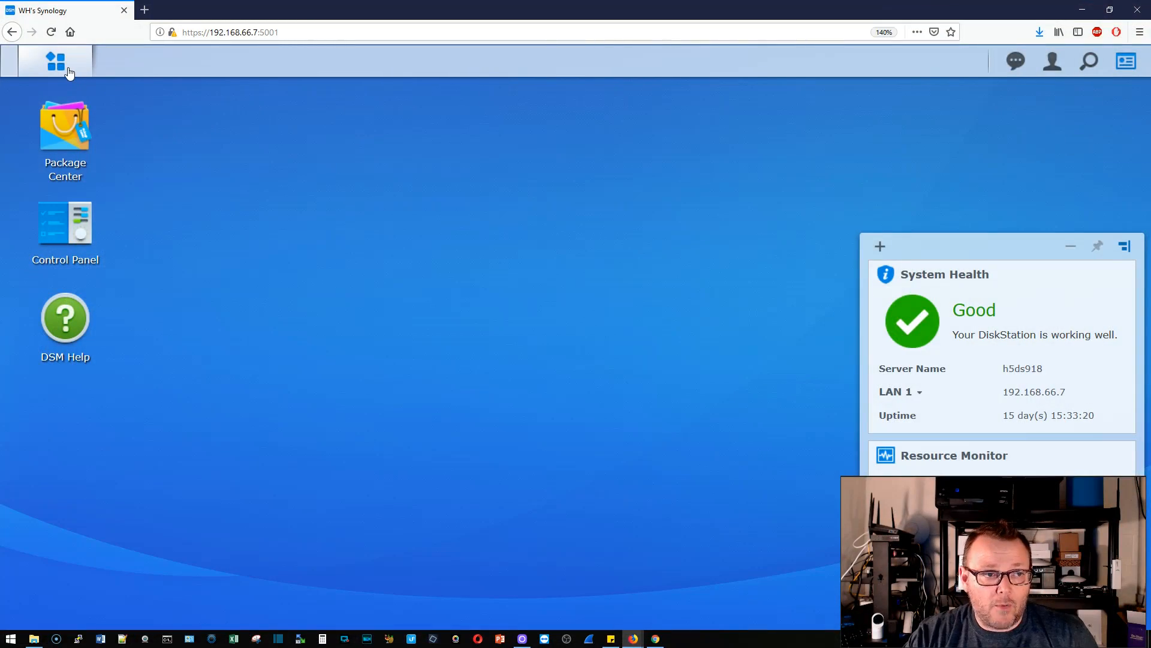
Reach the Notification settings in the Control Panel, landing on the Email tab
double_click(65, 223)
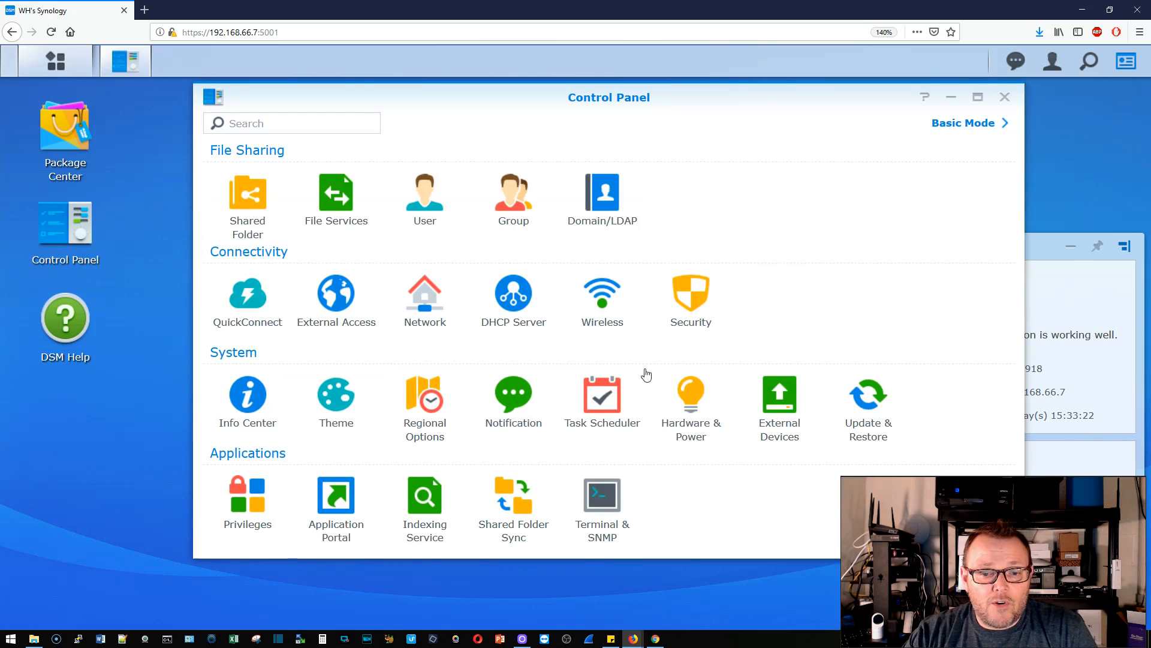
left_click(513, 403)
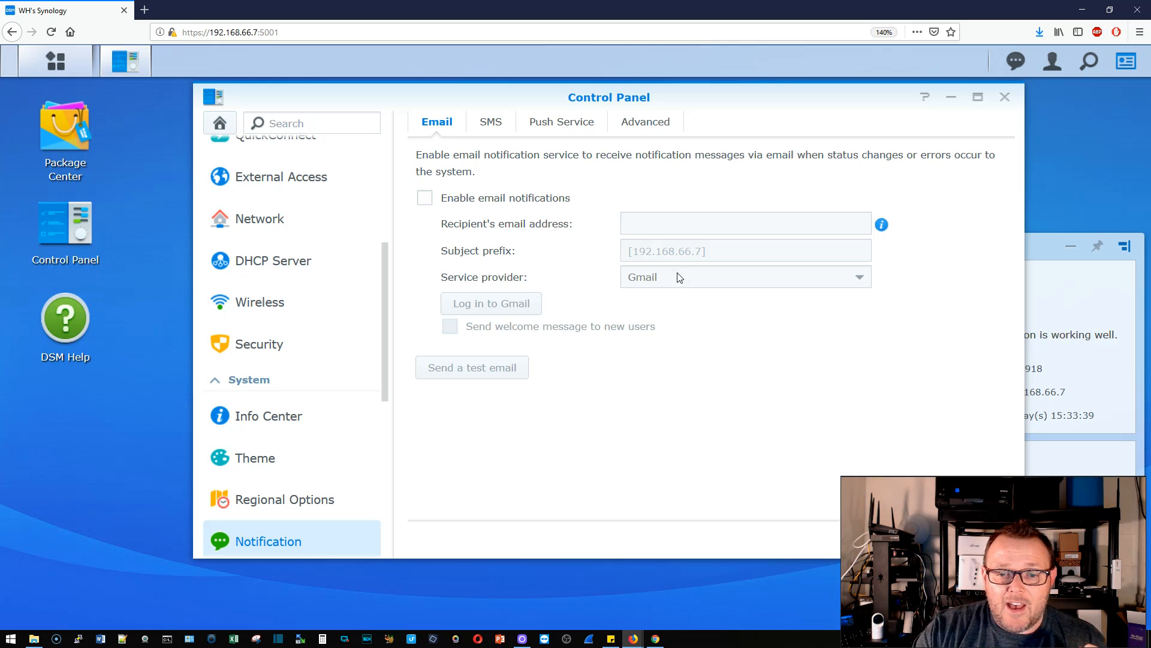
Enable email notifications, trying QQ before choosing Custom SMTP server as provider
left_click(425, 198)
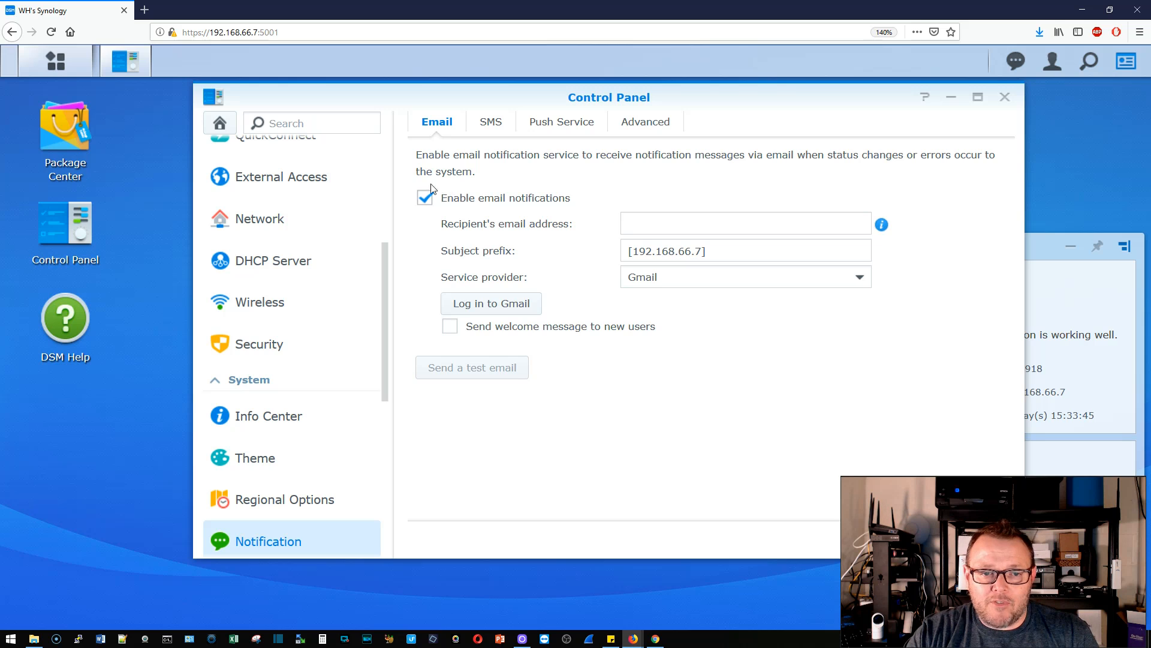
left_click(744, 277)
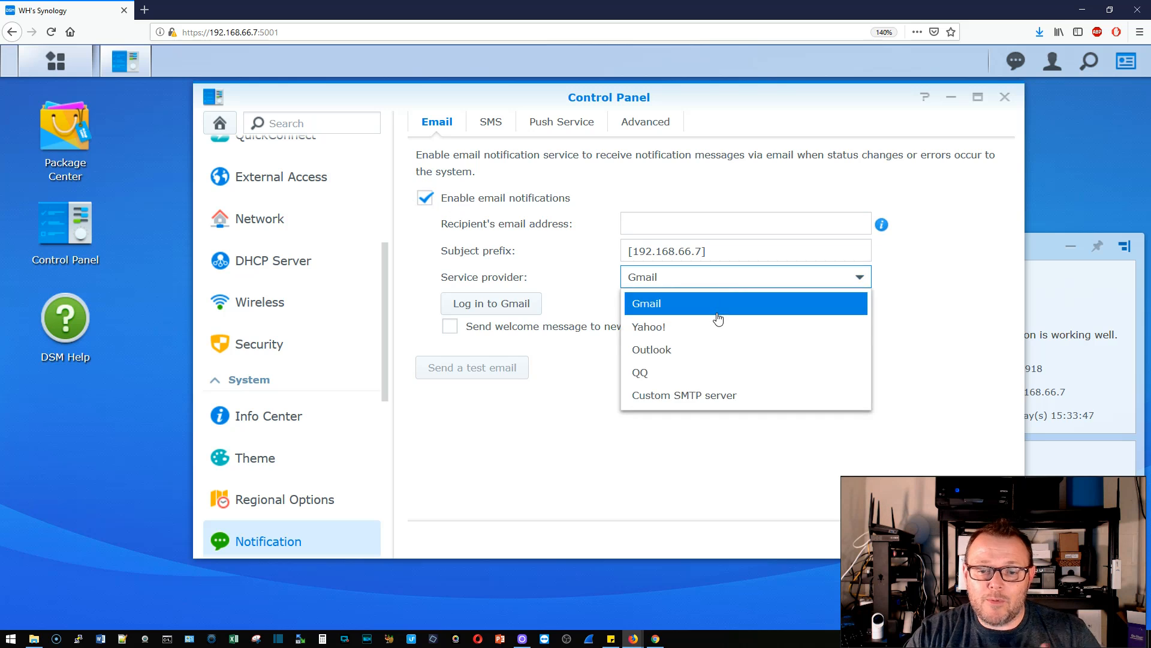
mouse_move(649, 326)
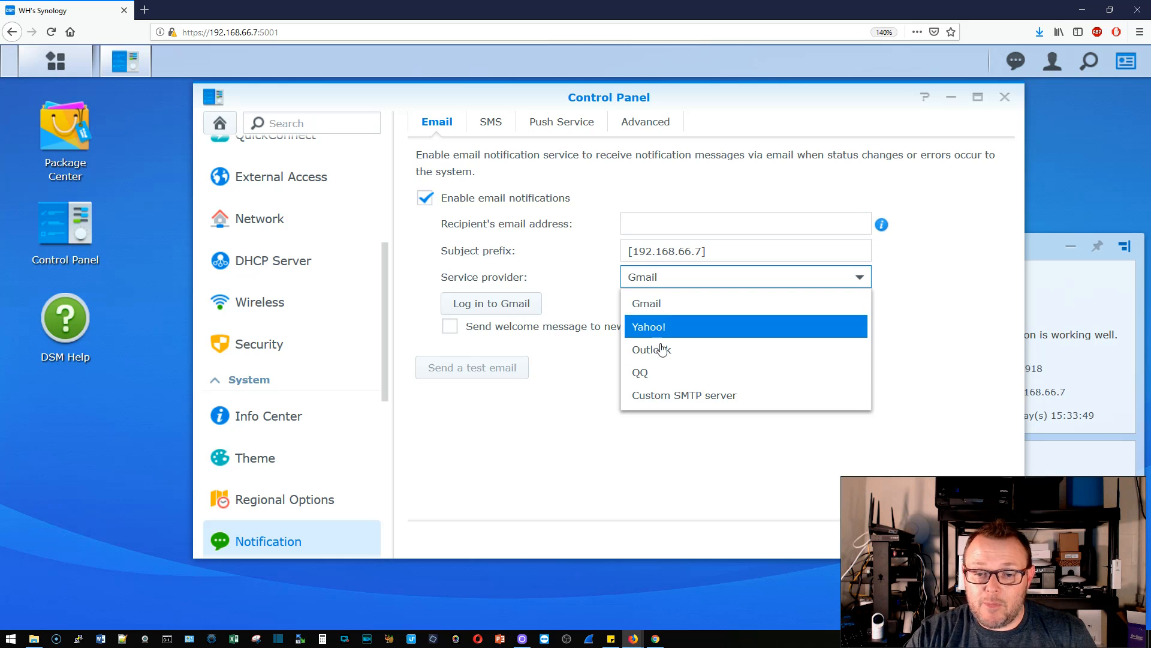
left_click(639, 372)
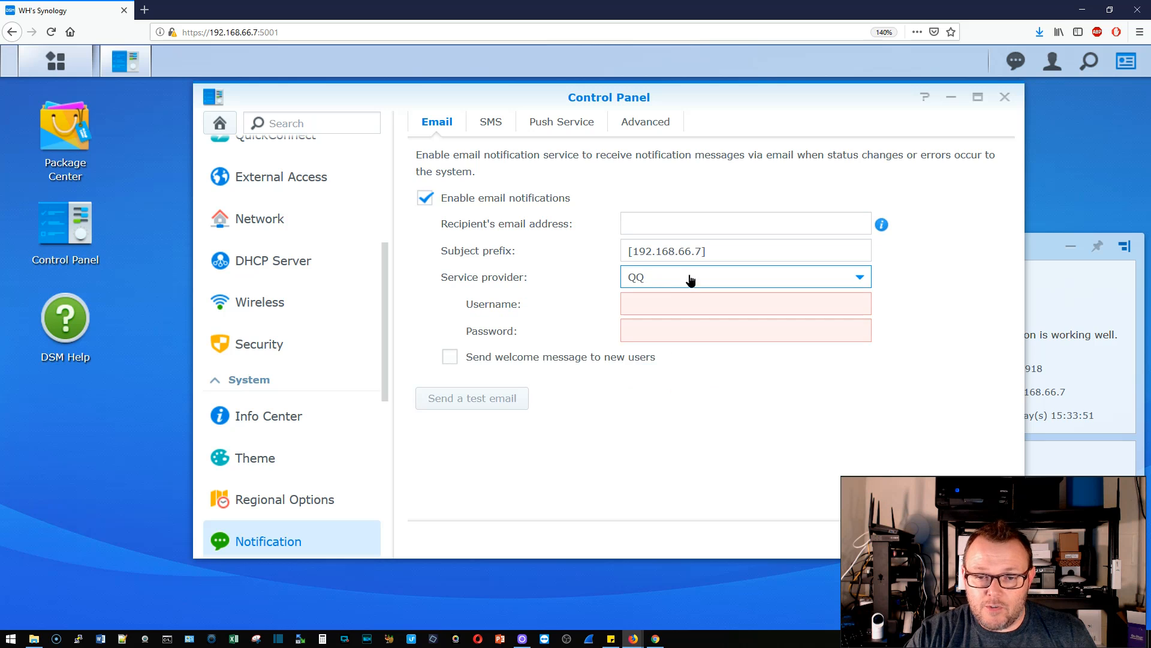
left_click(744, 277)
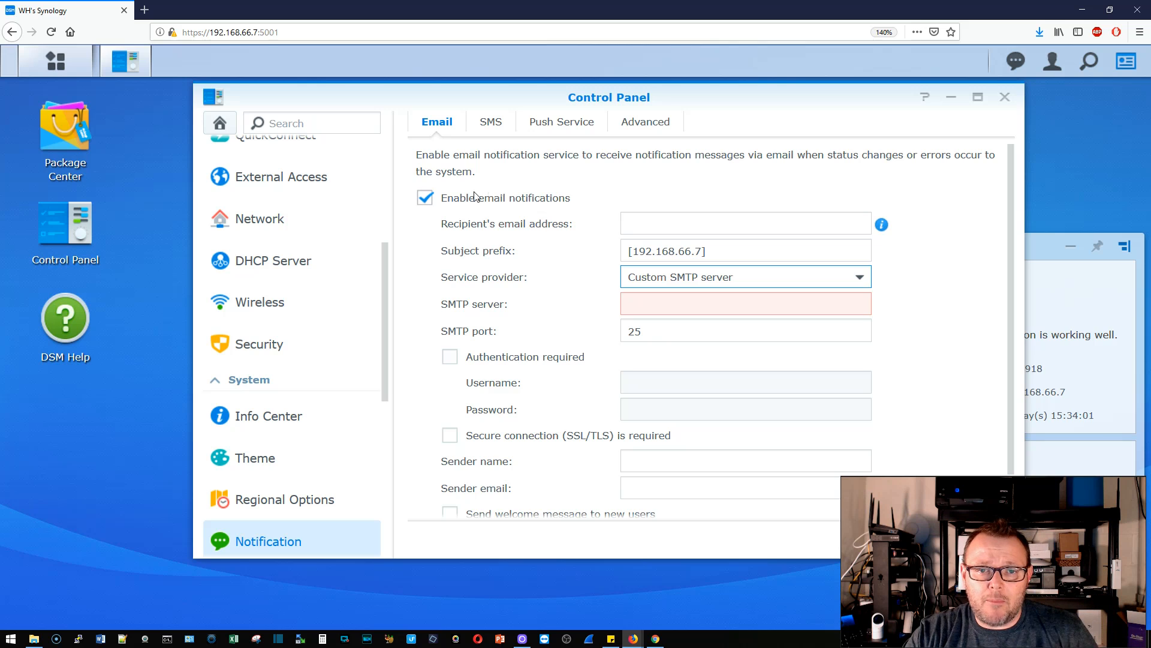
Review the Advanced event list, expanding and collapsing the System event group
left_click(645, 121)
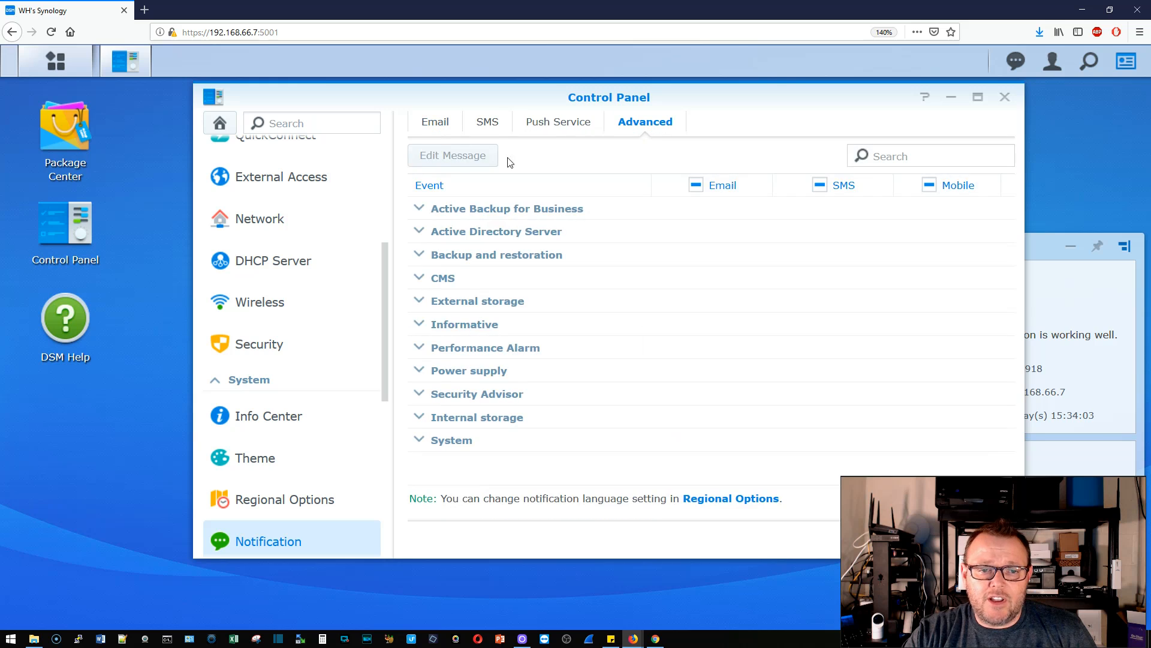
mouse_move(473, 280)
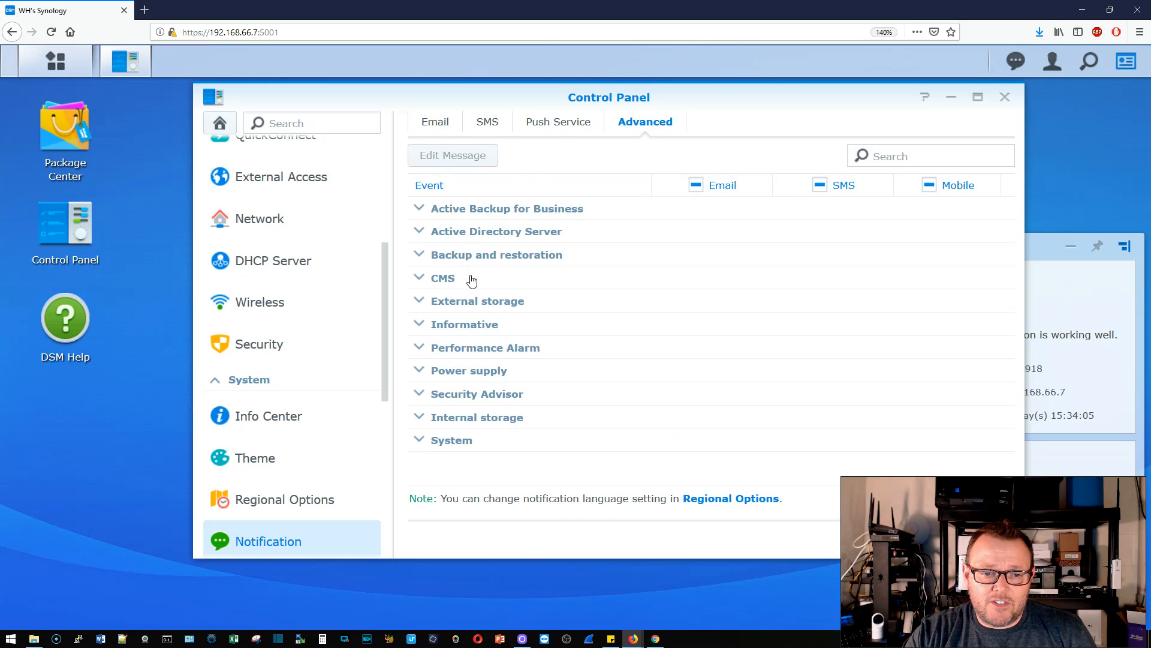
left_click(452, 439)
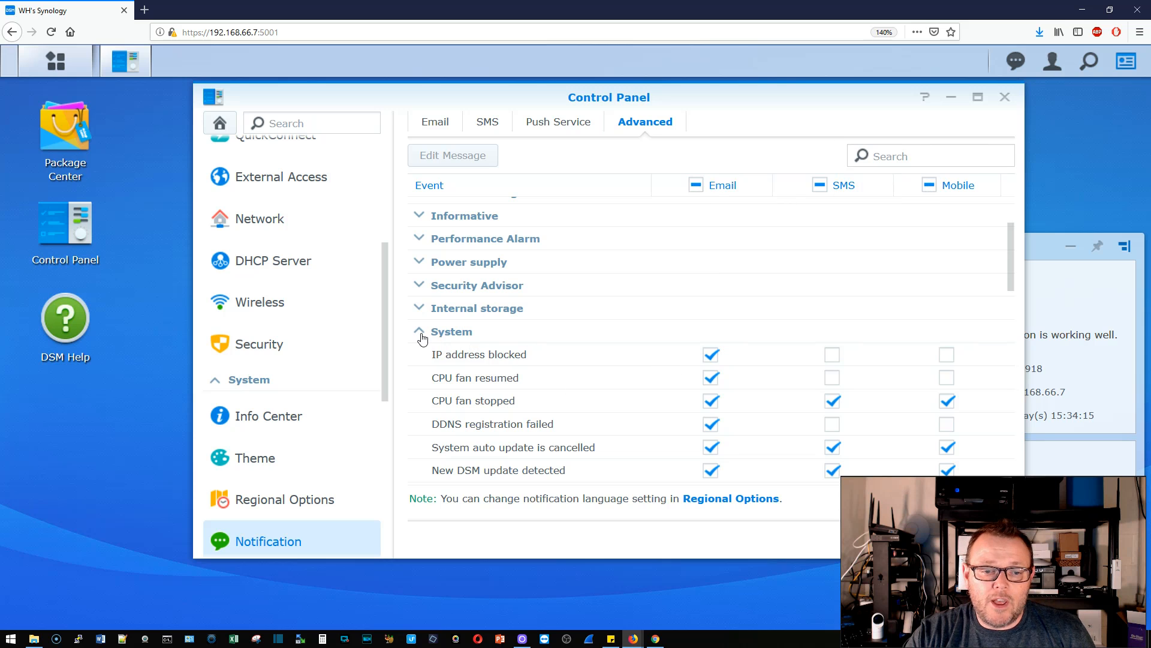
left_click(420, 331)
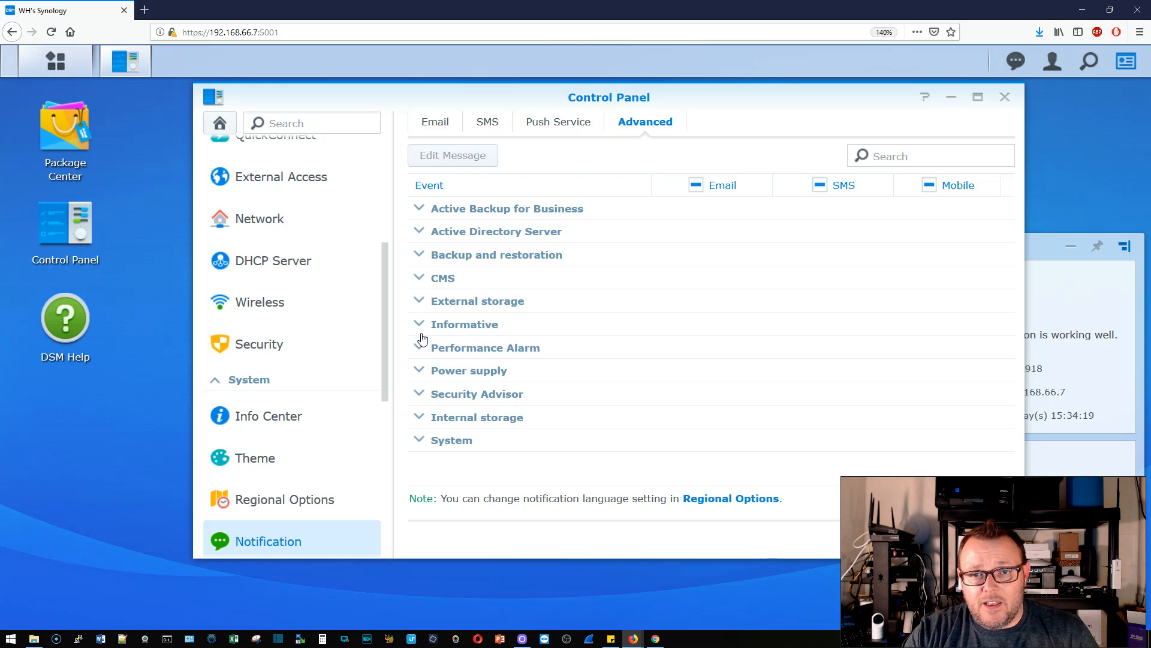
mouse_move(535, 137)
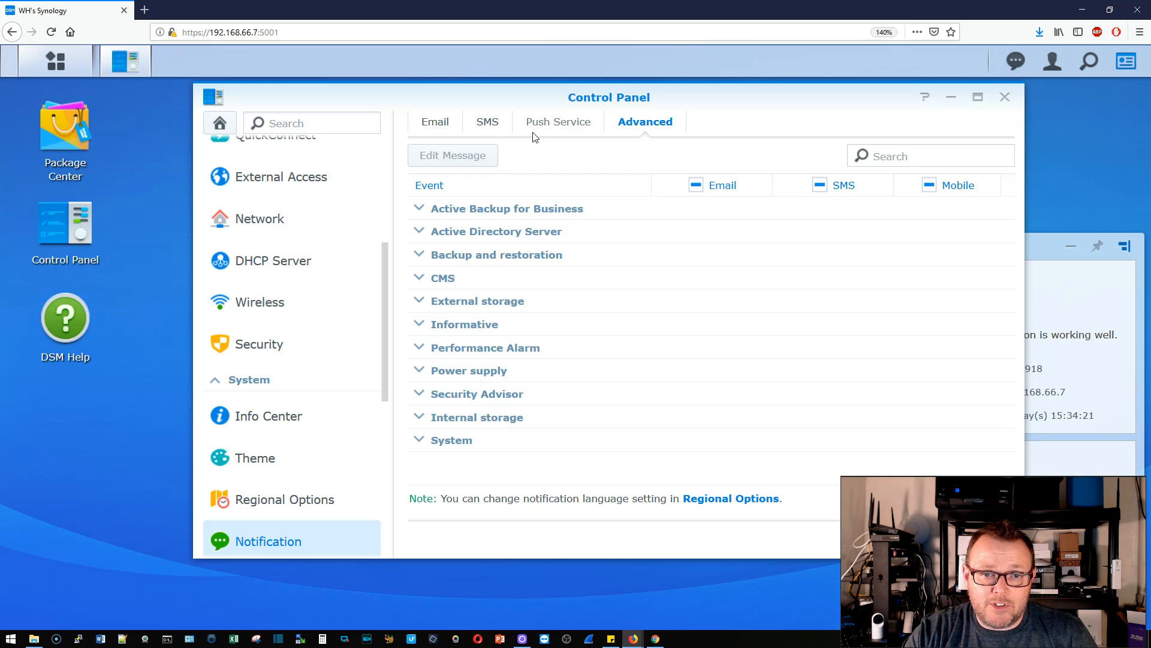
Show the Push Service notification settings
left_click(558, 121)
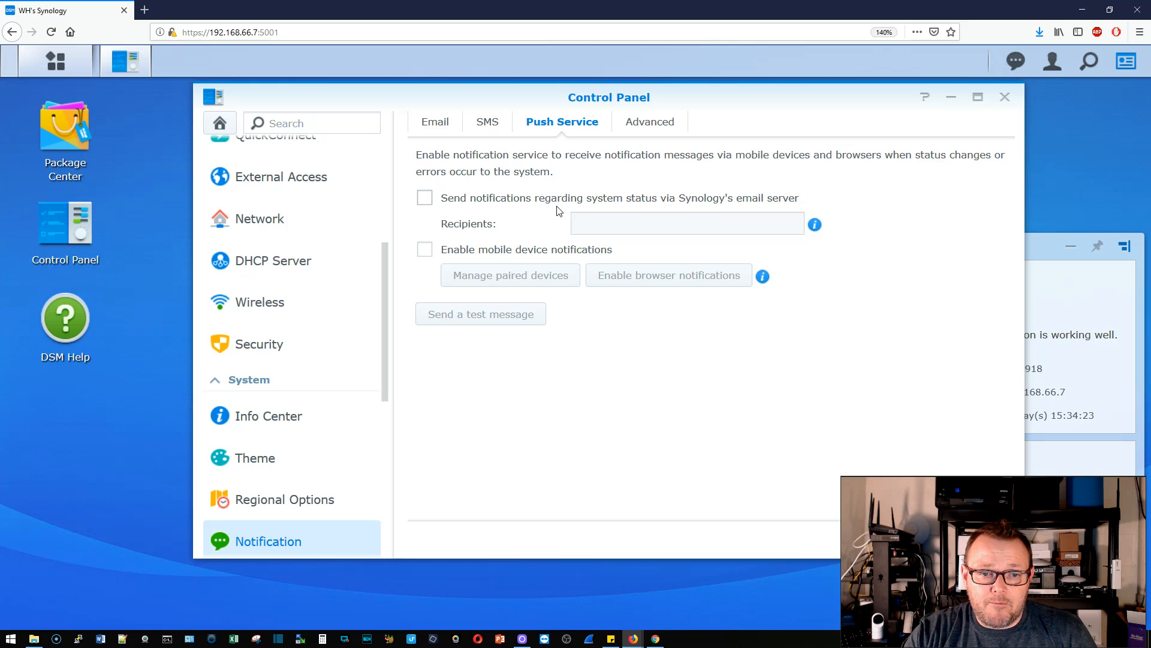
mouse_move(493, 209)
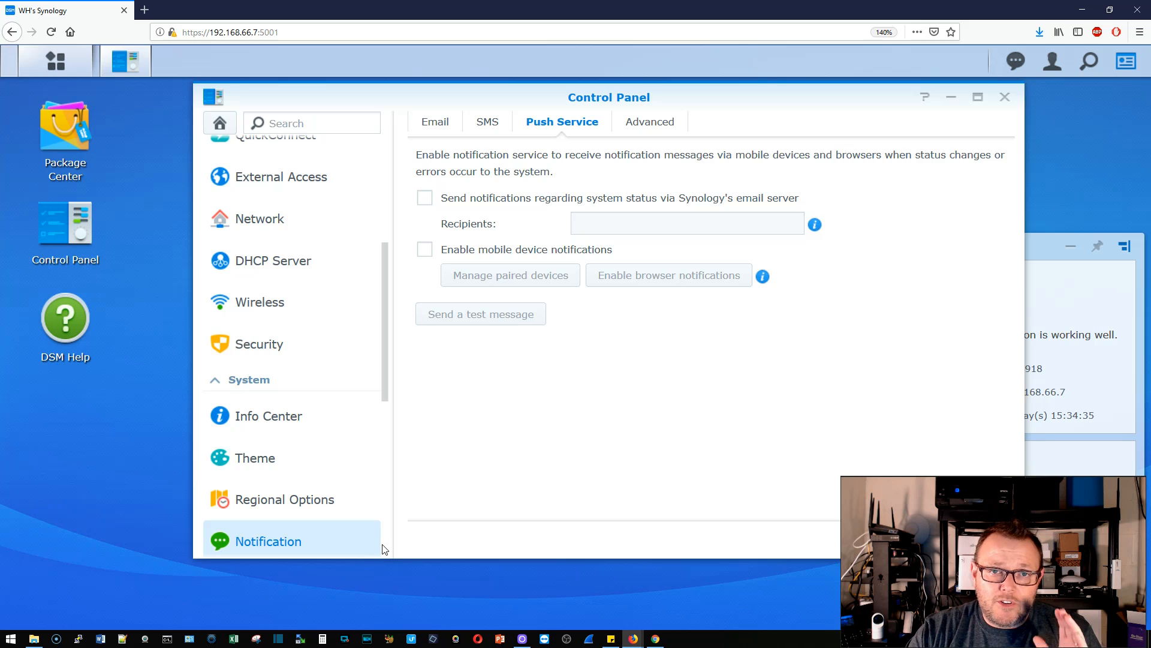
mouse_move(426, 439)
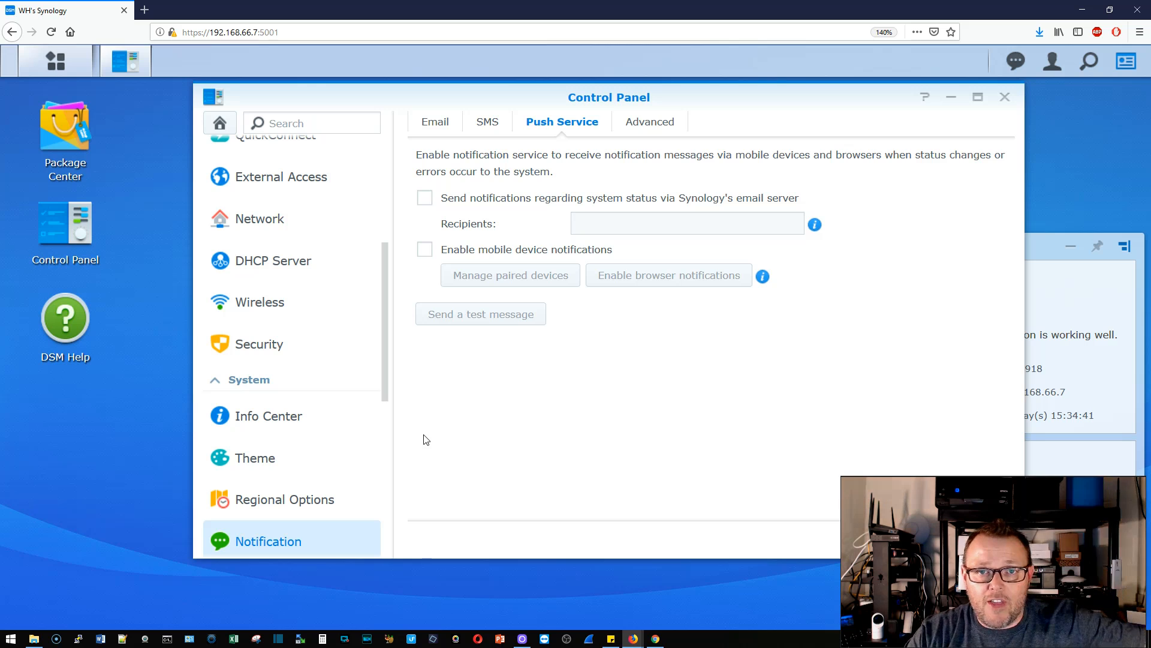
mouse_move(469, 243)
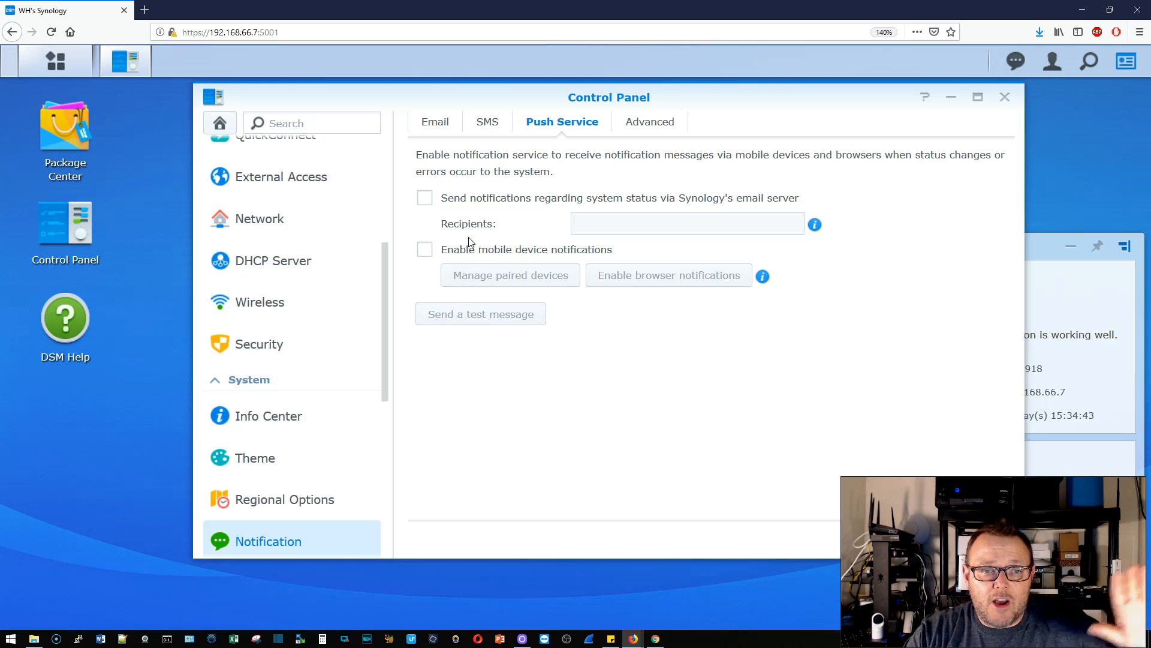
mouse_move(457, 132)
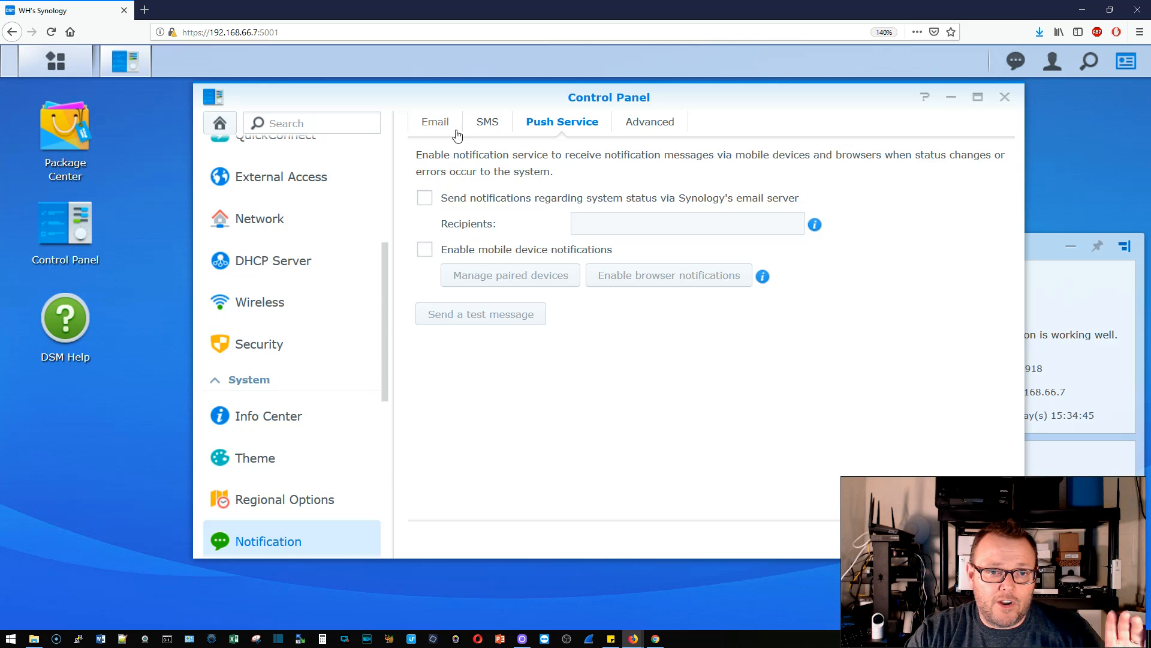
Toggle the email and SMS notification options, leaving both disabled on the SMS tab
left_click(437, 121)
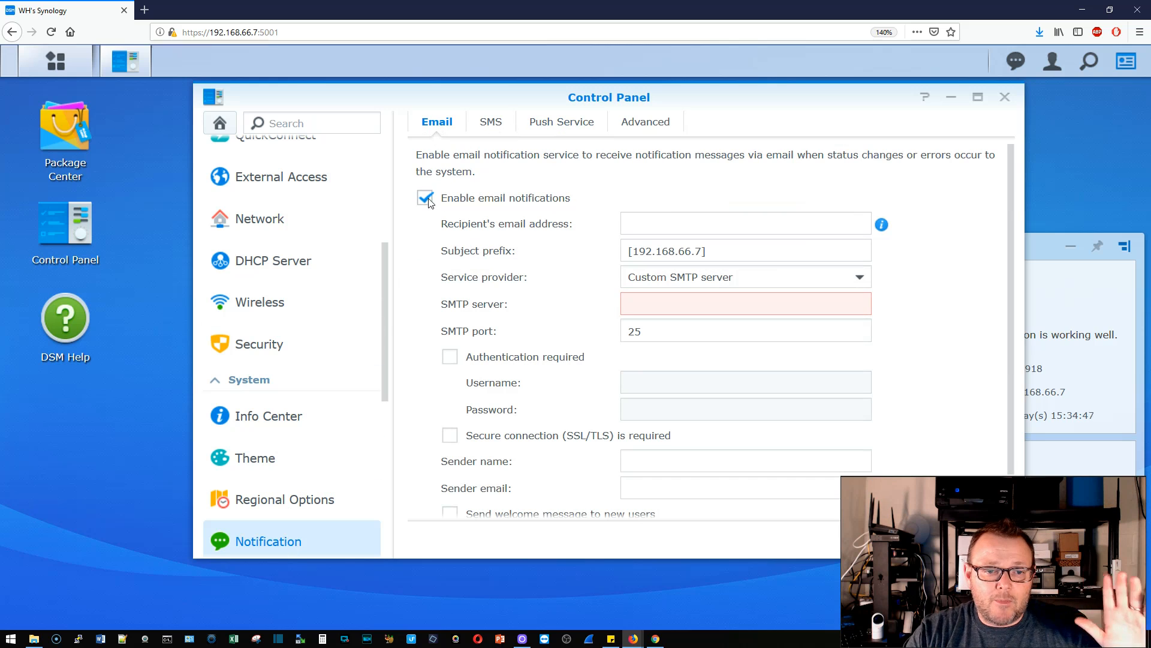
left_click(424, 198)
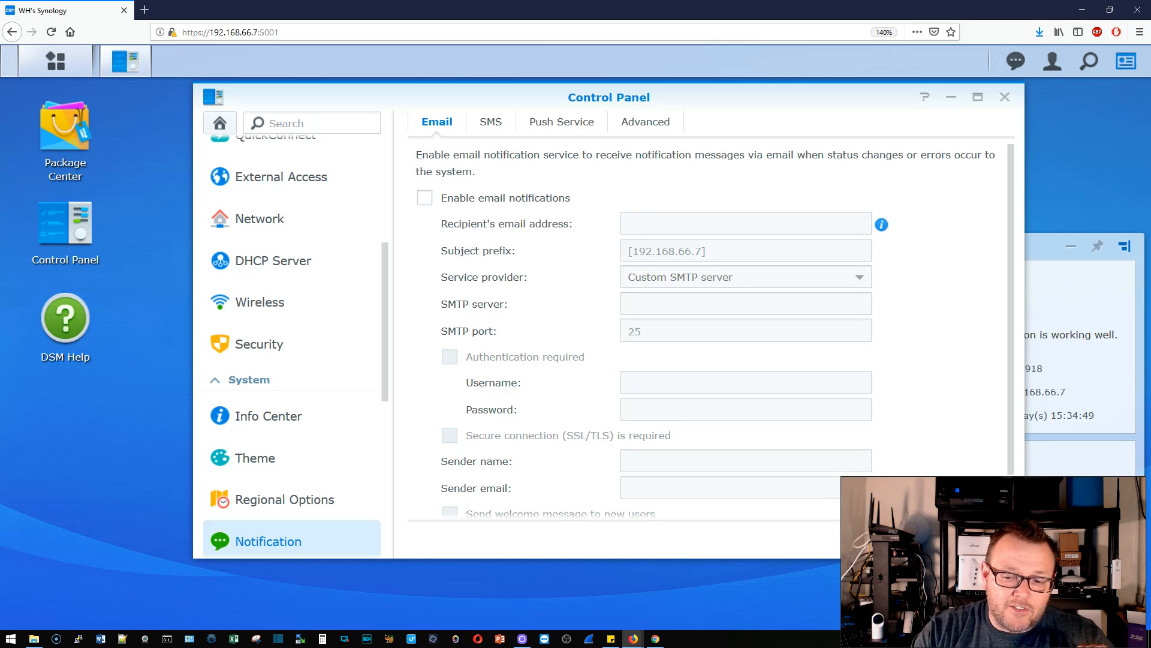
left_click(490, 121)
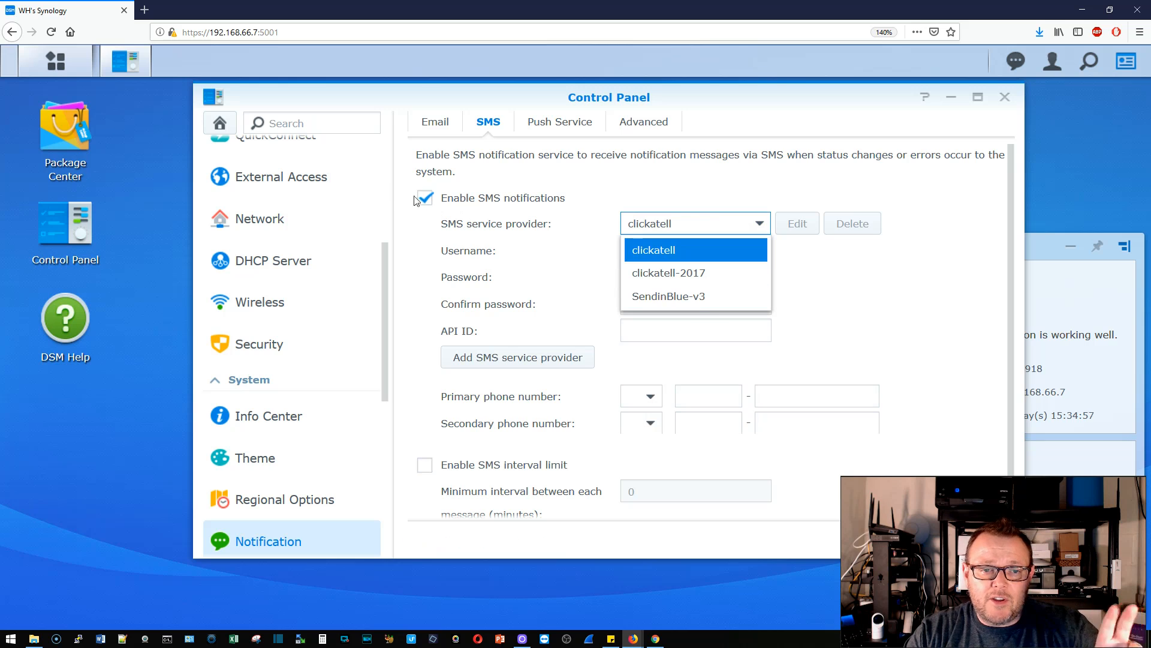
left_click(424, 198)
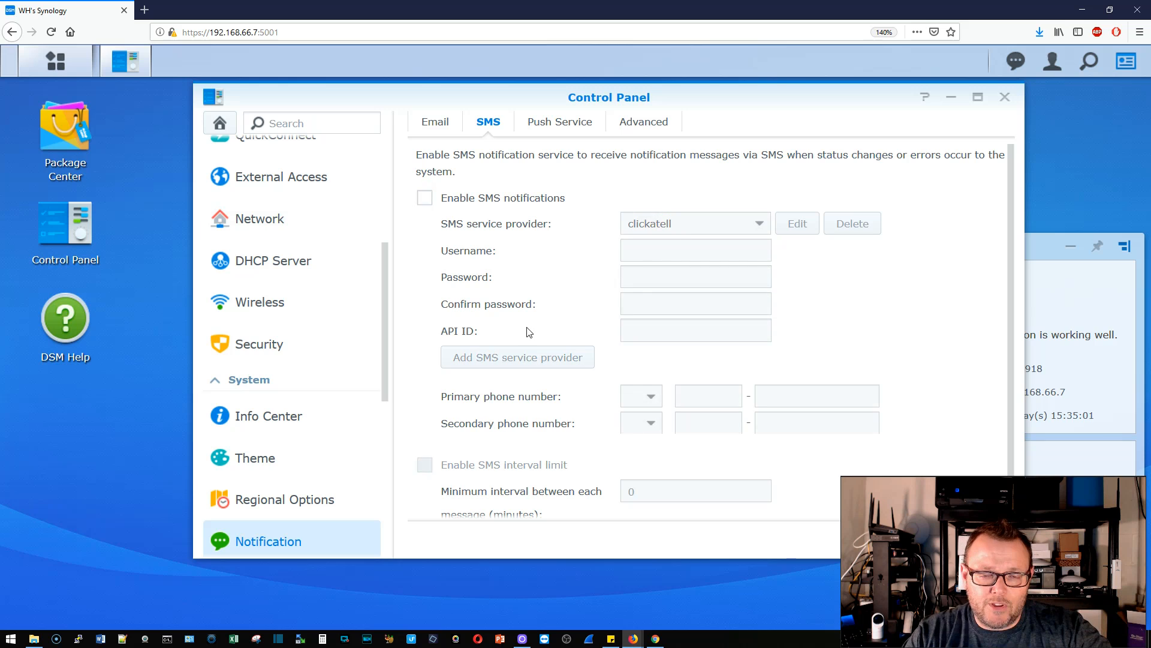
mouse_move(516, 174)
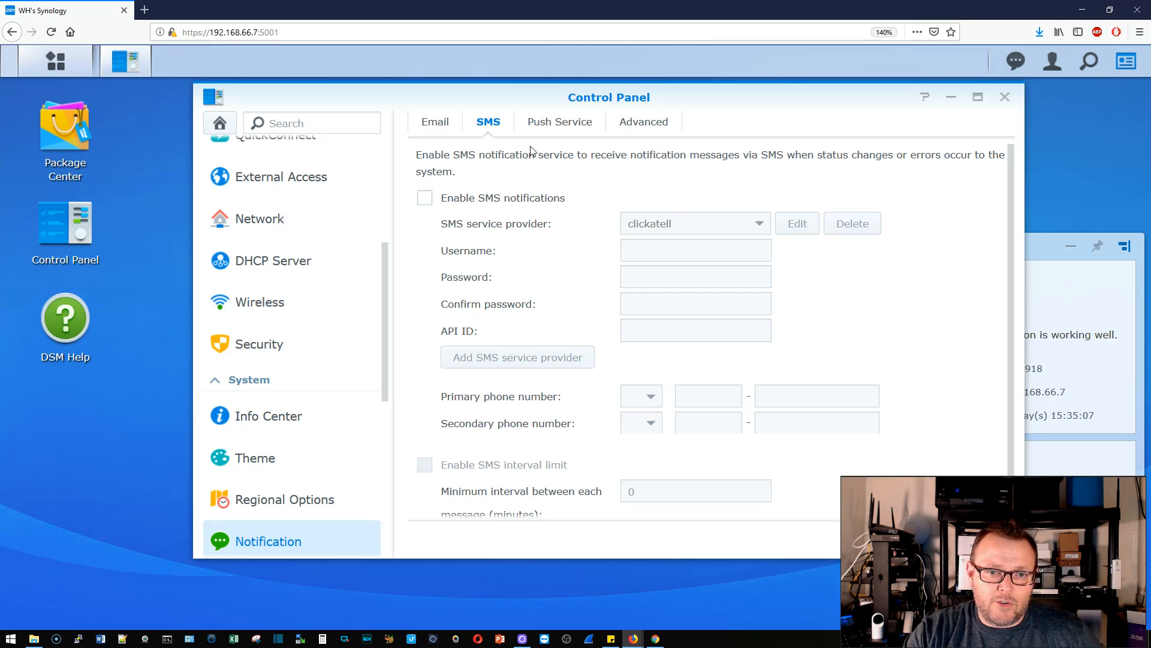
mouse_move(535, 335)
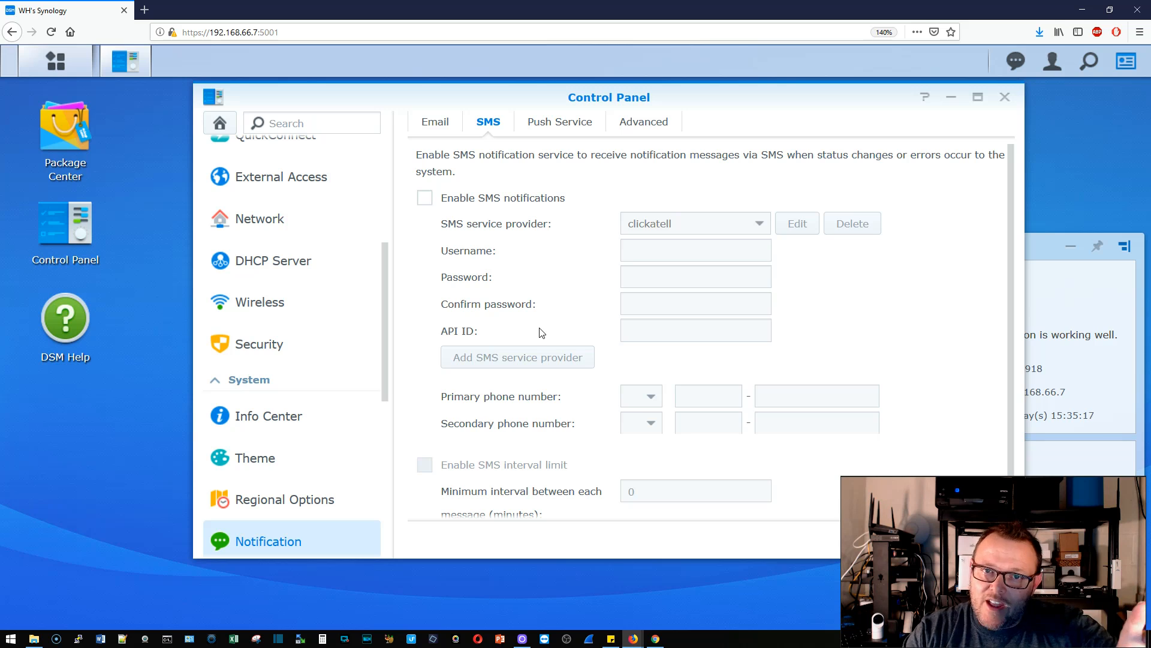
left_click(562, 121)
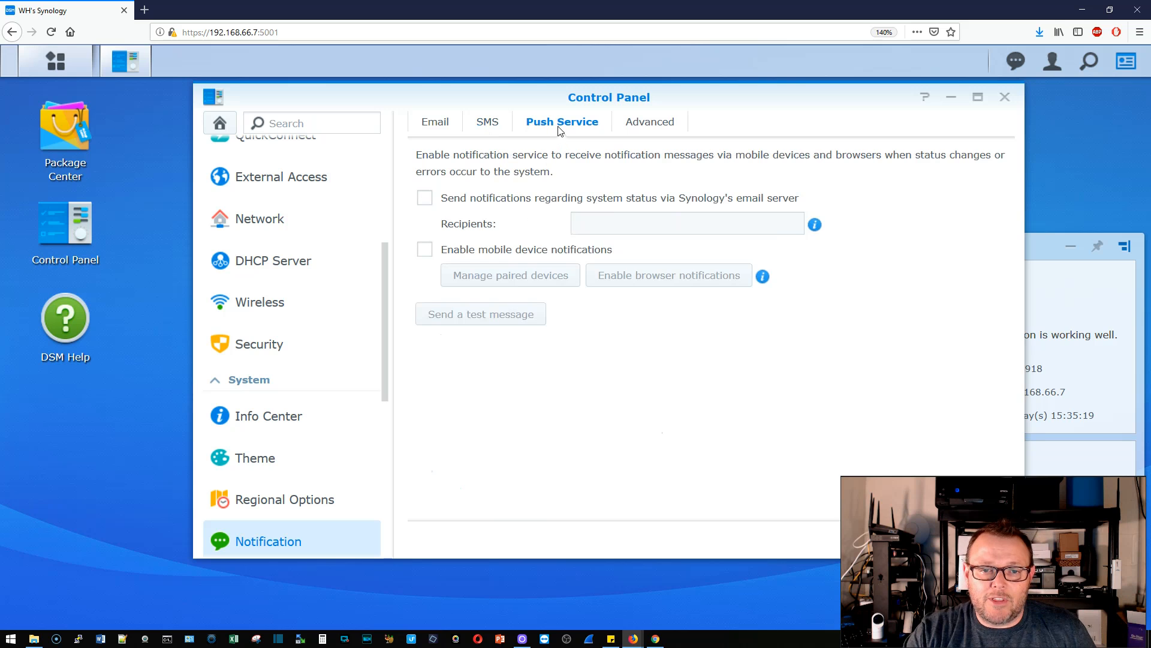
mouse_move(468, 226)
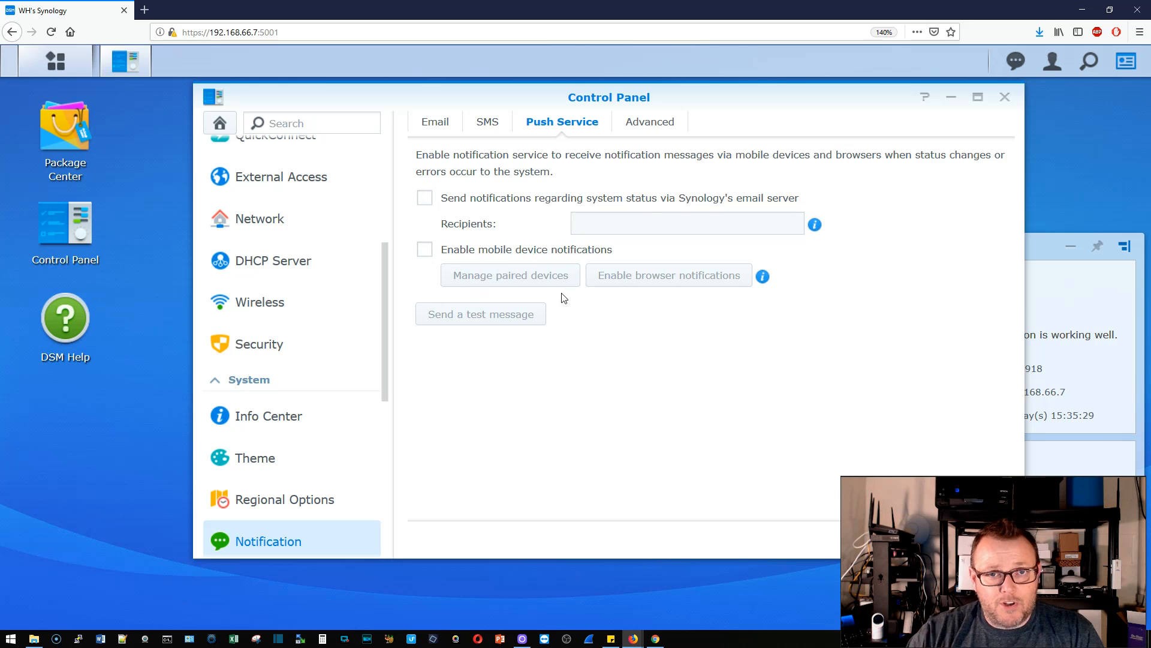
left_click(424, 198)
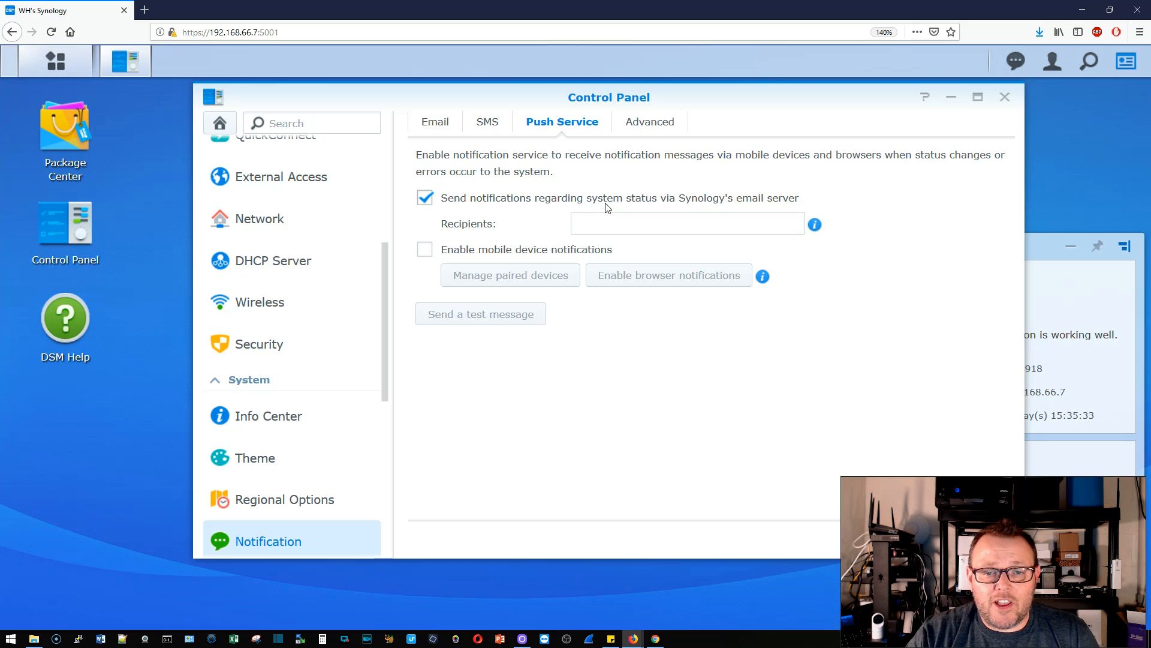
mouse_move(680, 206)
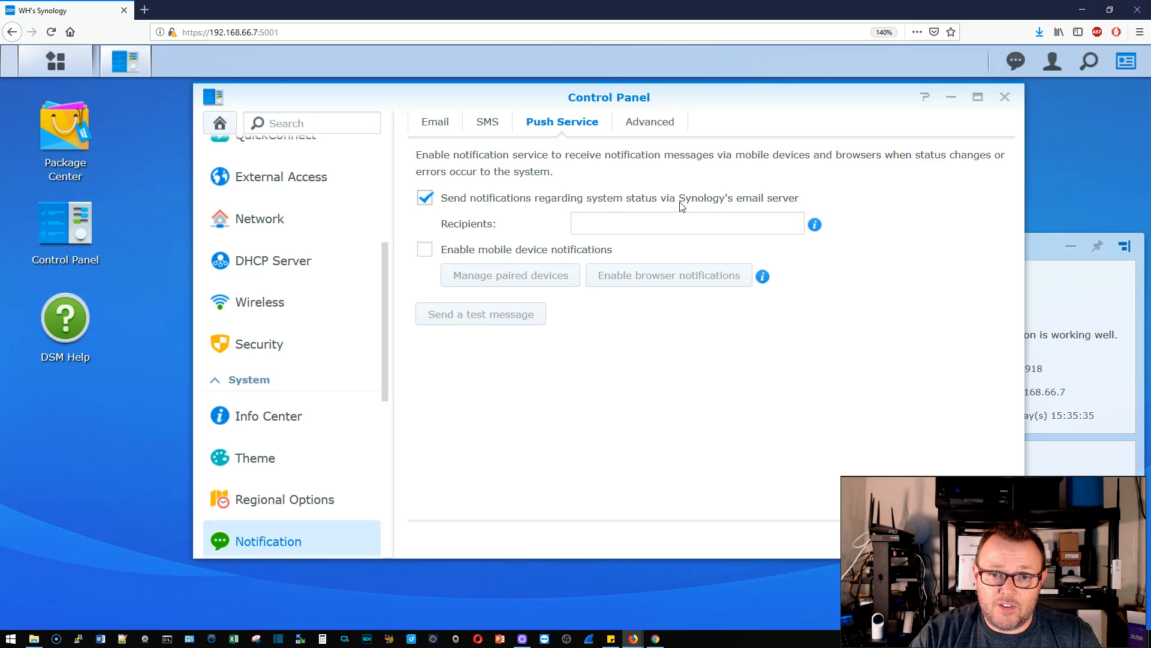
mouse_move(815, 224)
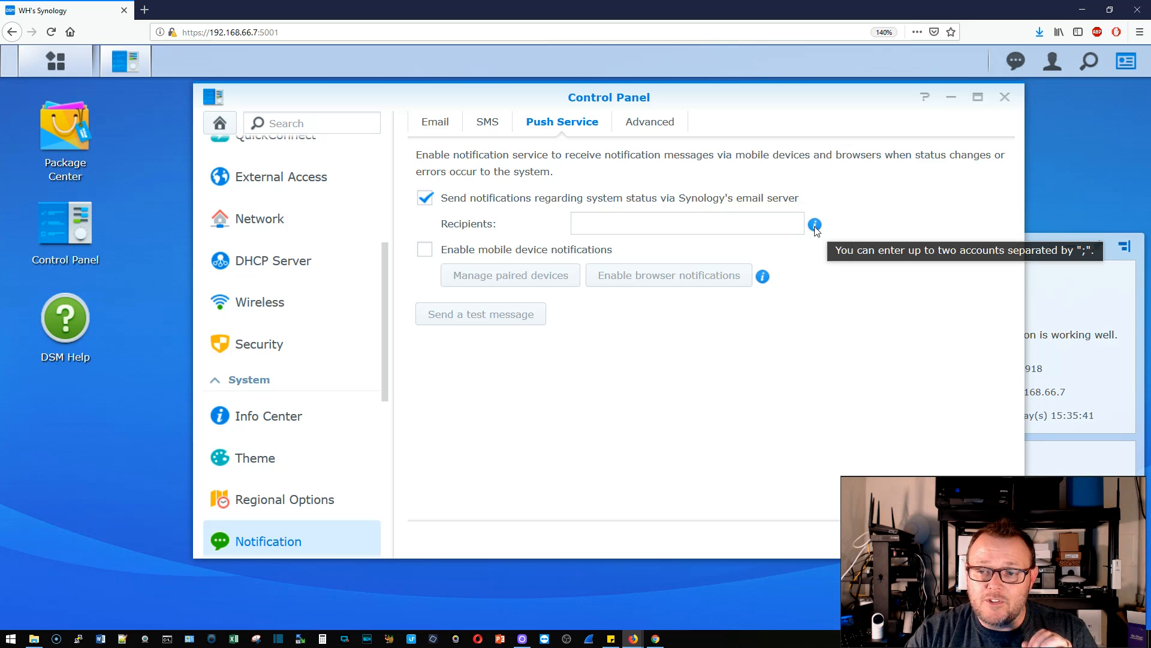
left_click(686, 223)
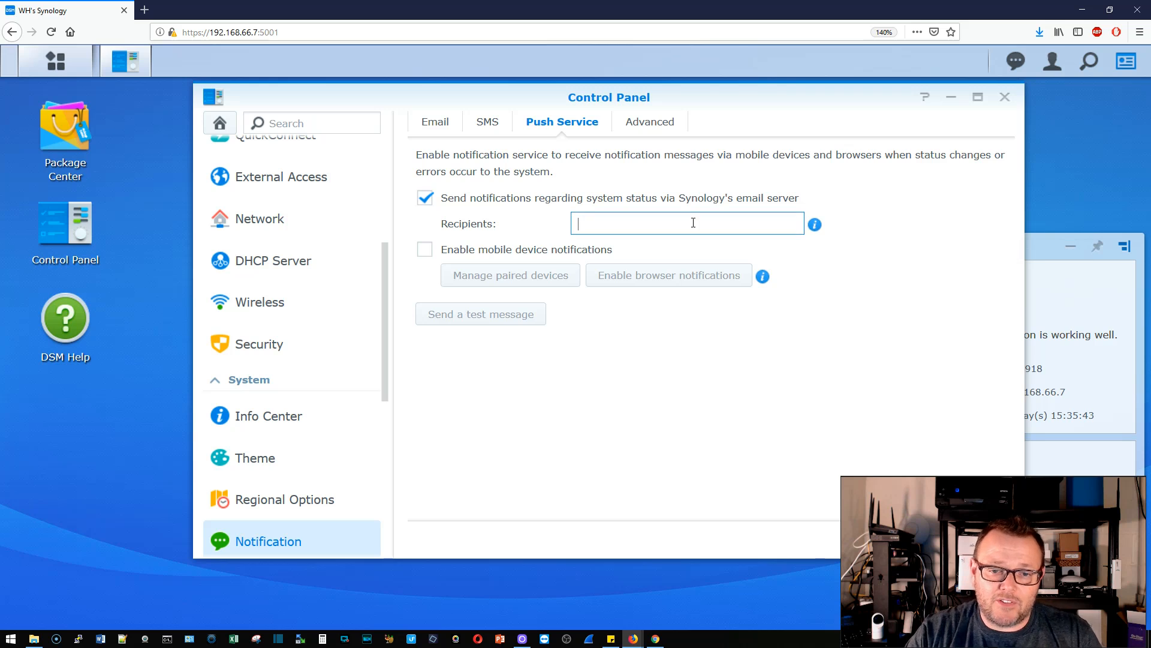
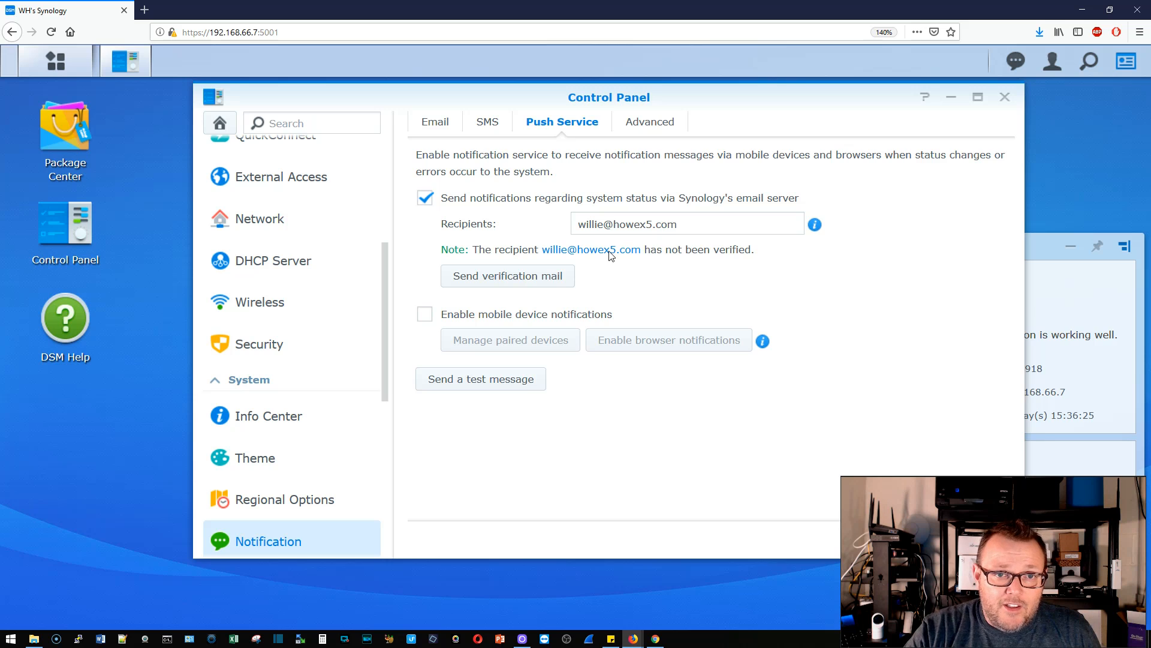
mouse_move(560, 541)
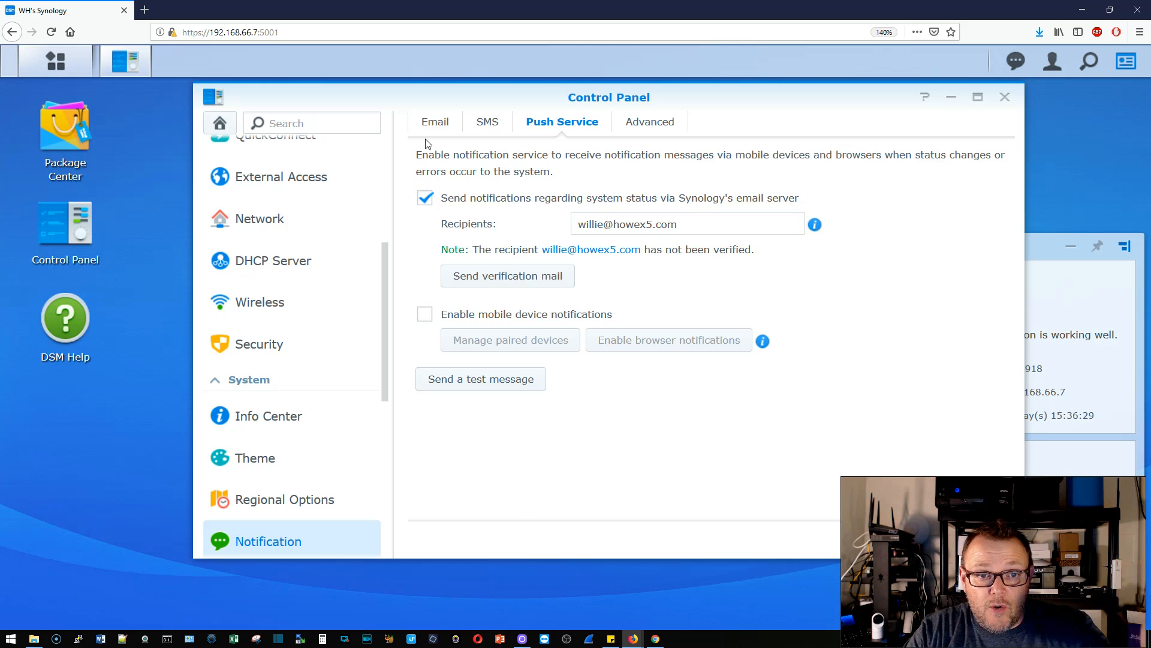
mouse_move(576, 376)
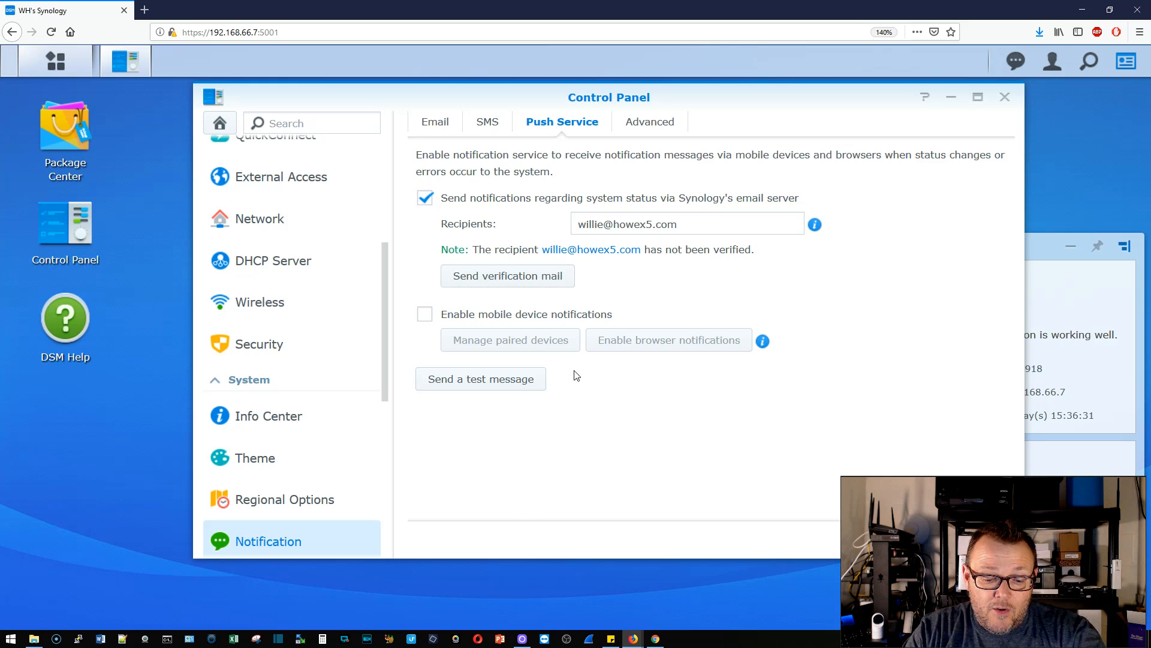